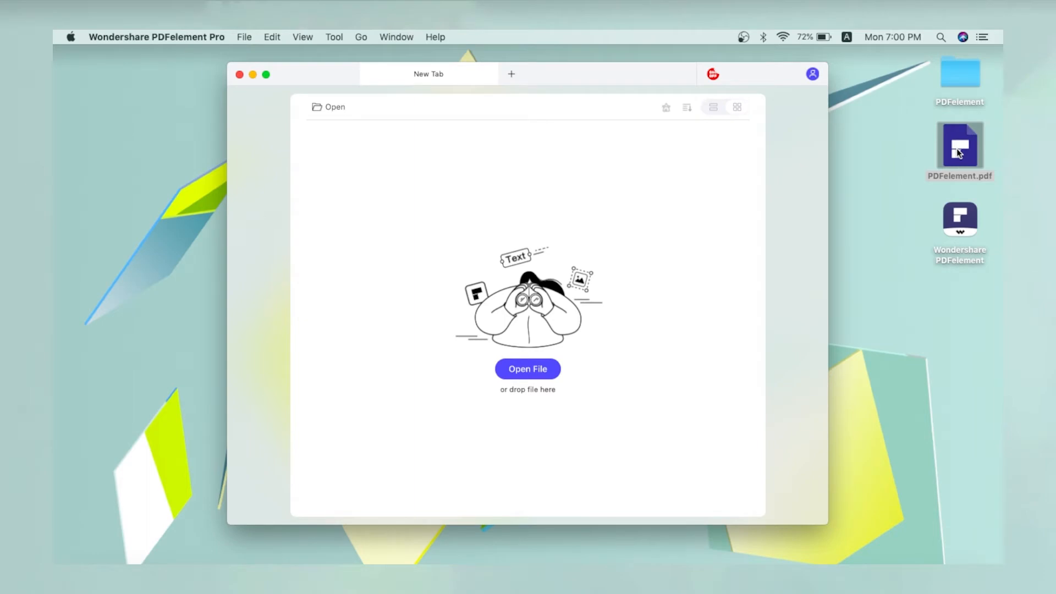
Open PDFelement.pdf in Organize Pages and show the Rotate page-range options.
{"action": "left_click", "coordinate": [527, 368]}
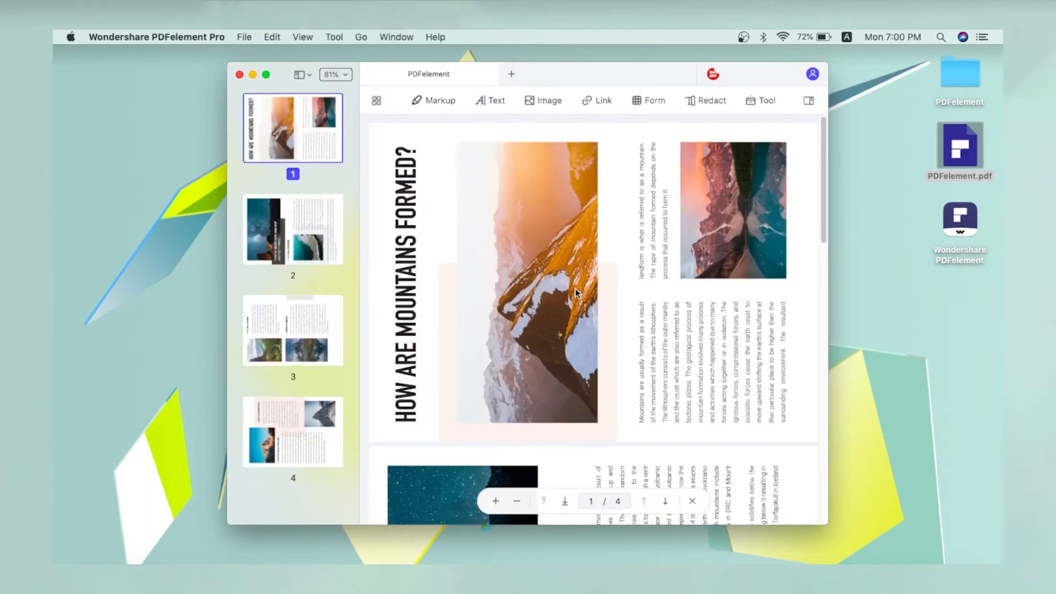
{"action": "left_click", "coordinate": [510, 75]}
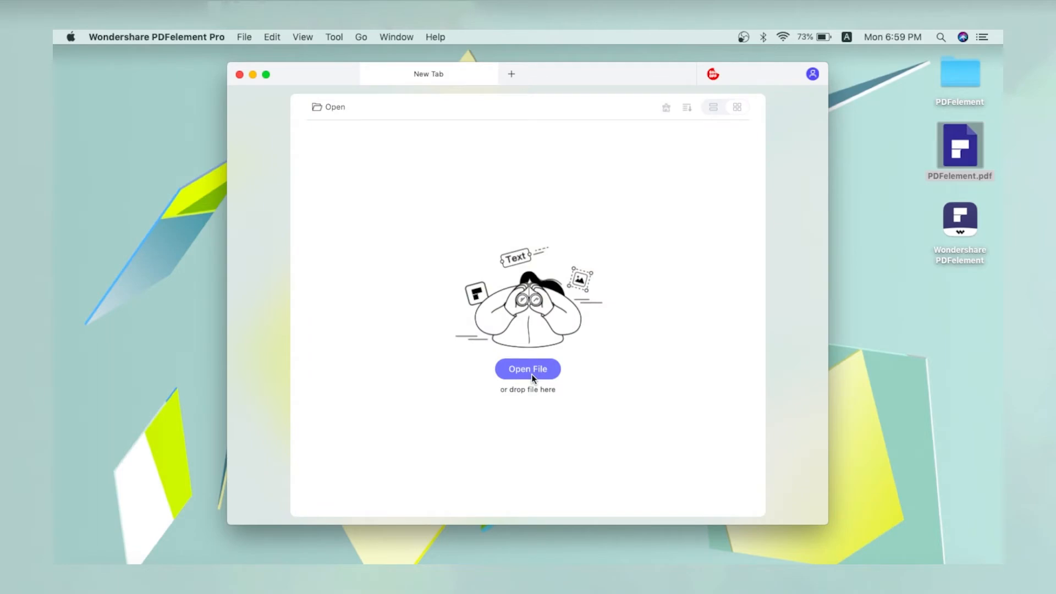
{"action": "left_click", "coordinate": [243, 37]}
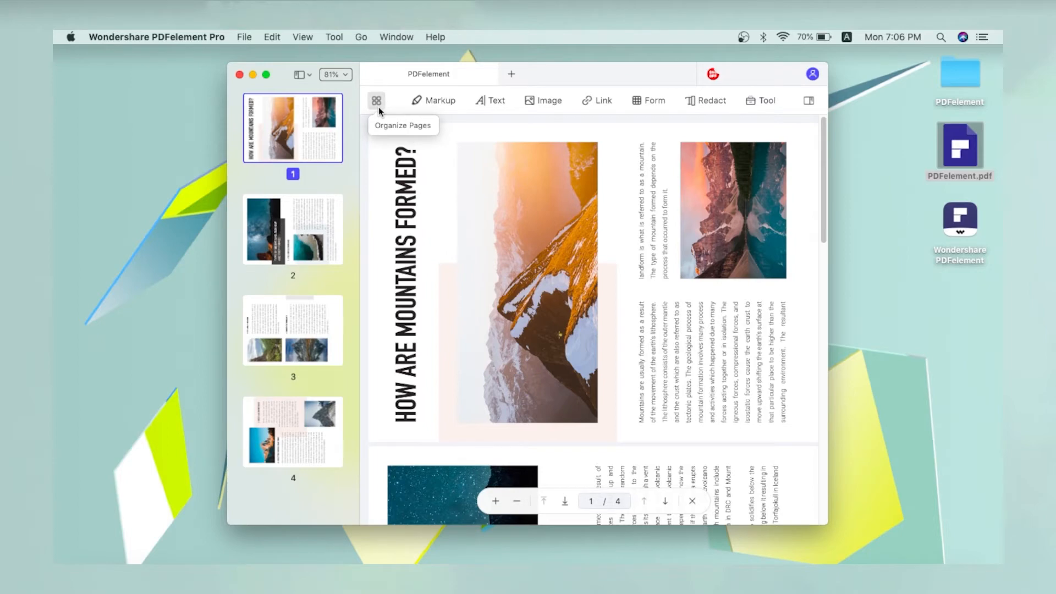
{"action": "left_click", "coordinate": [377, 100]}
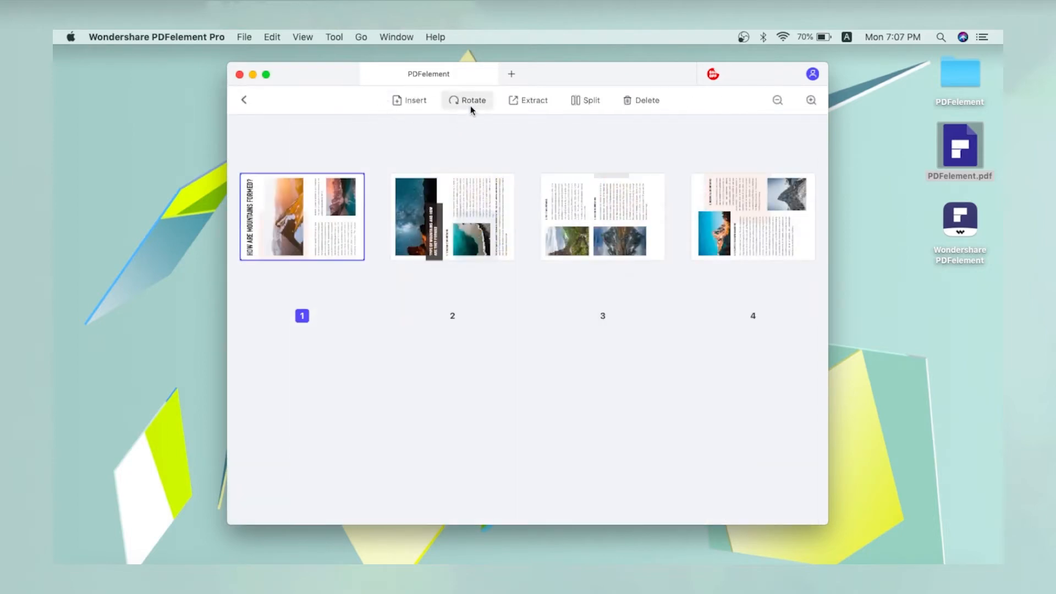
{"action": "left_click", "coordinate": [473, 99]}
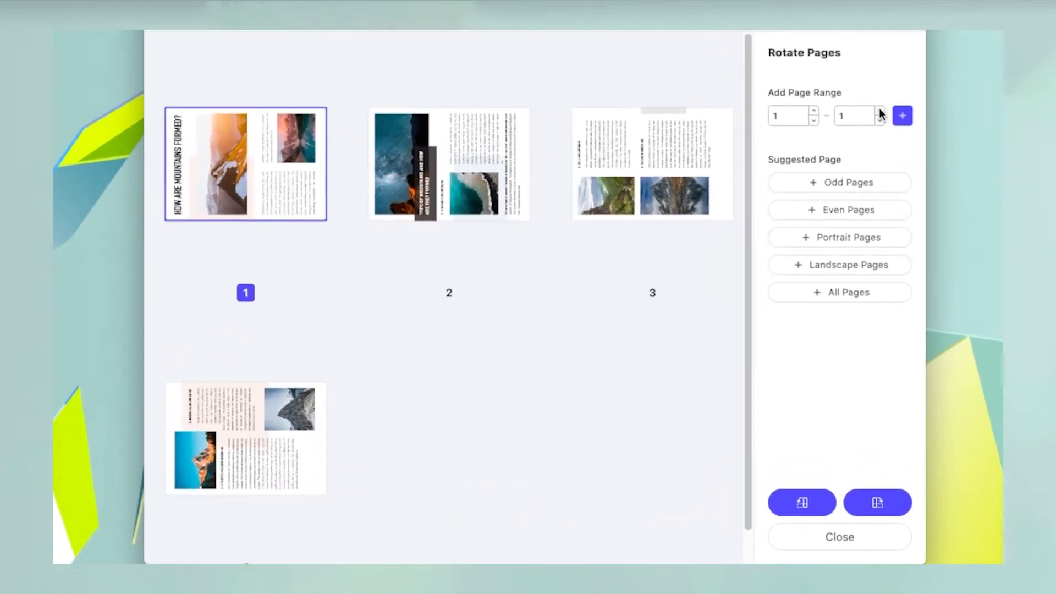
Rotate pages 1–4 clockwise so all four mountain pages stand upright.
{"action": "left_click", "coordinate": [880, 111]}
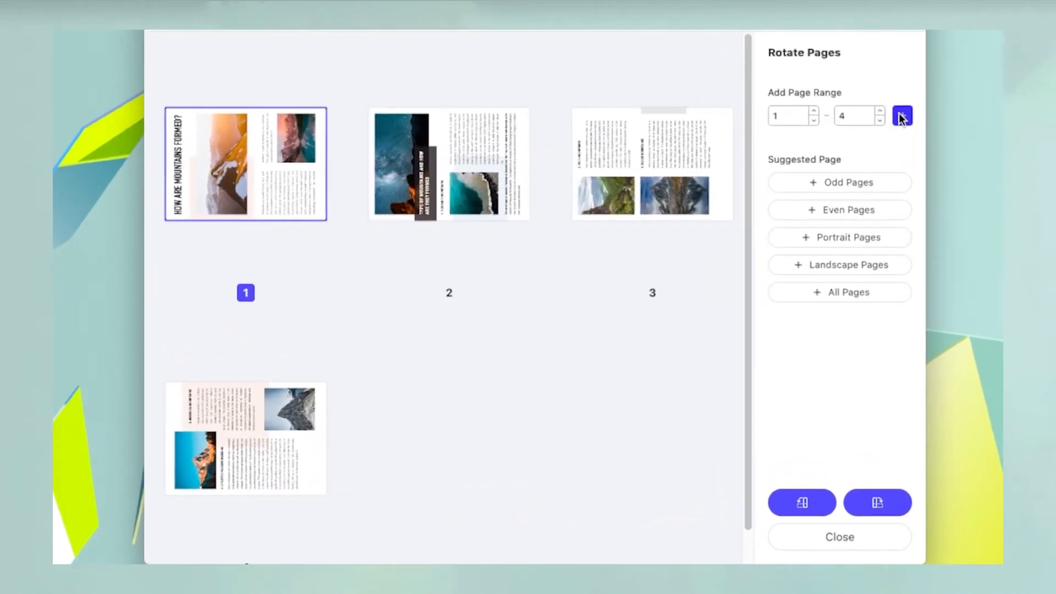
{"action": "left_click", "coordinate": [903, 115]}
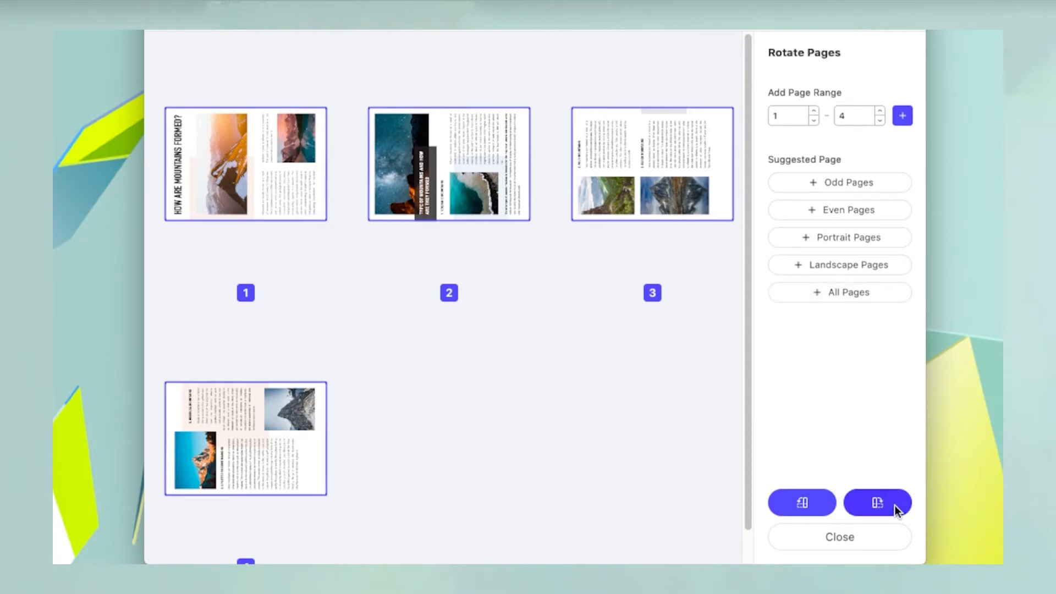
{"action": "left_click", "coordinate": [876, 502]}
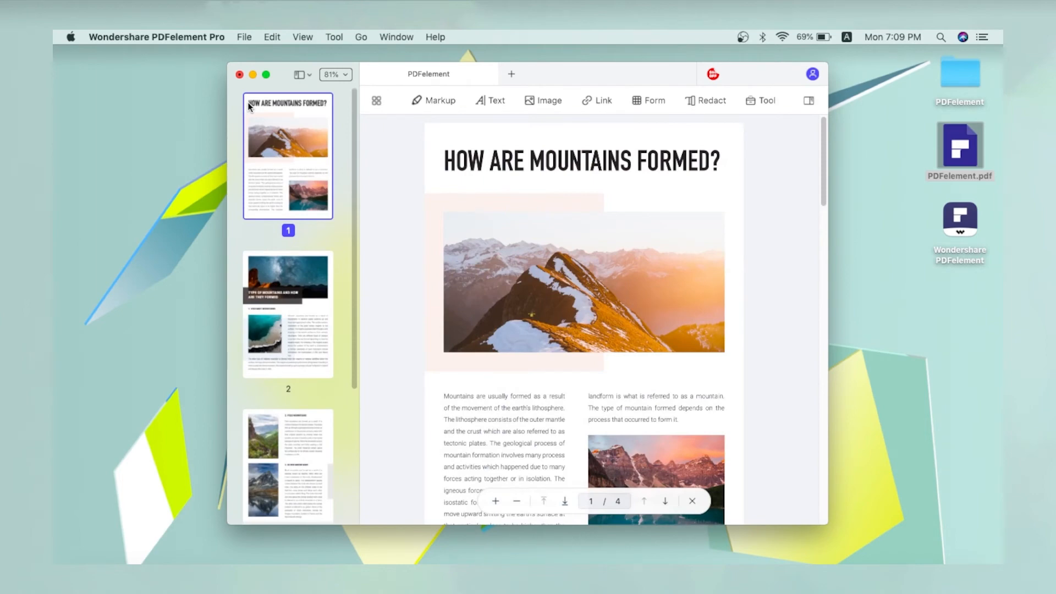
Save the upright four-page mountains PDF from the File menu.
{"action": "left_click", "coordinate": [244, 36]}
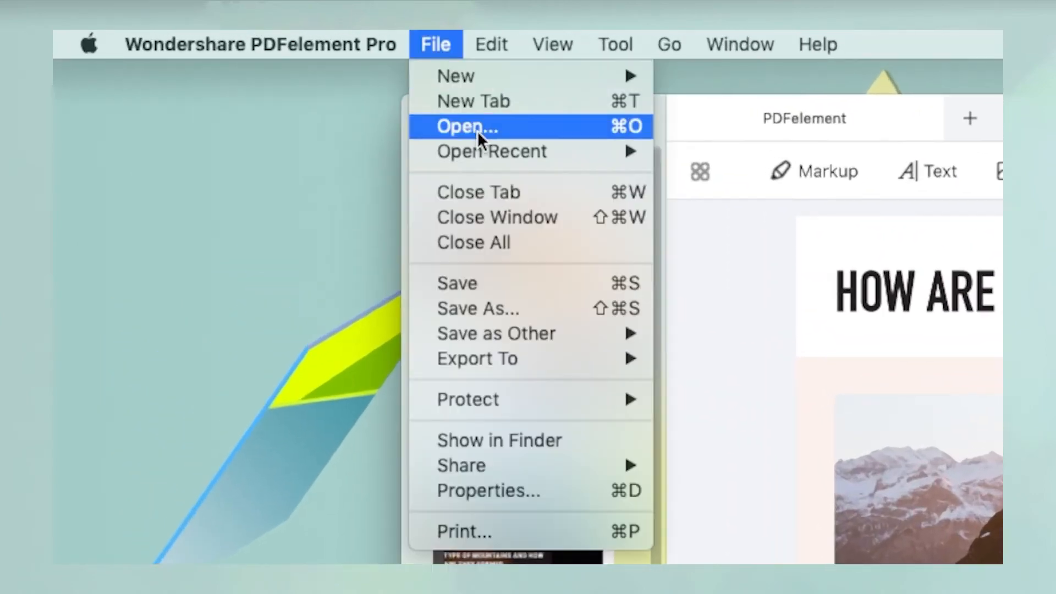
{"action": "mouse_move", "coordinate": [509, 282]}
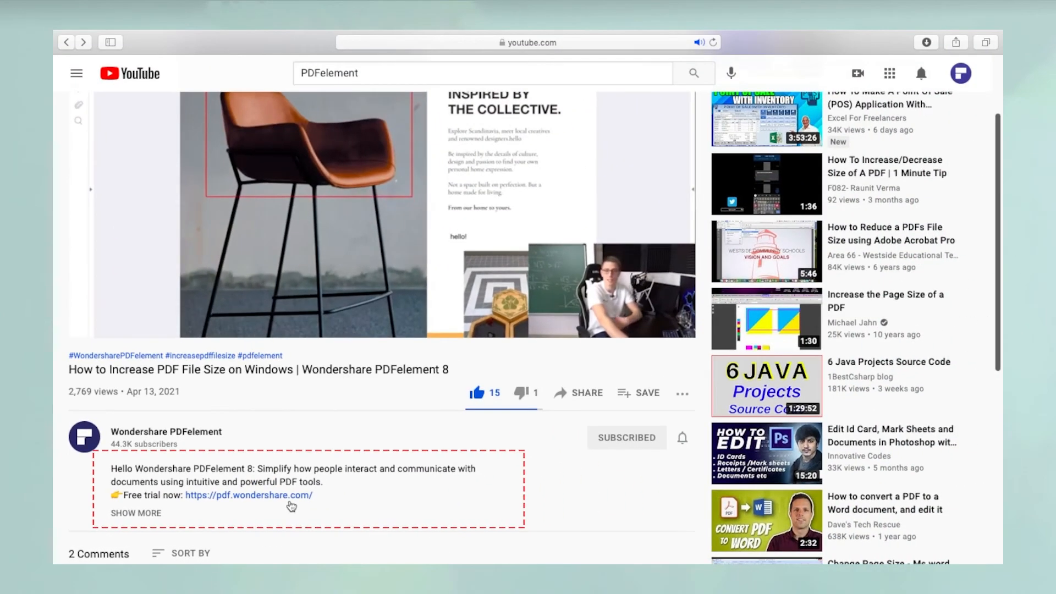
Give the PDFelement file-size video a thumbs-up and subscribe to Wondershare PDFelement.
{"action": "left_click", "coordinate": [249, 494]}
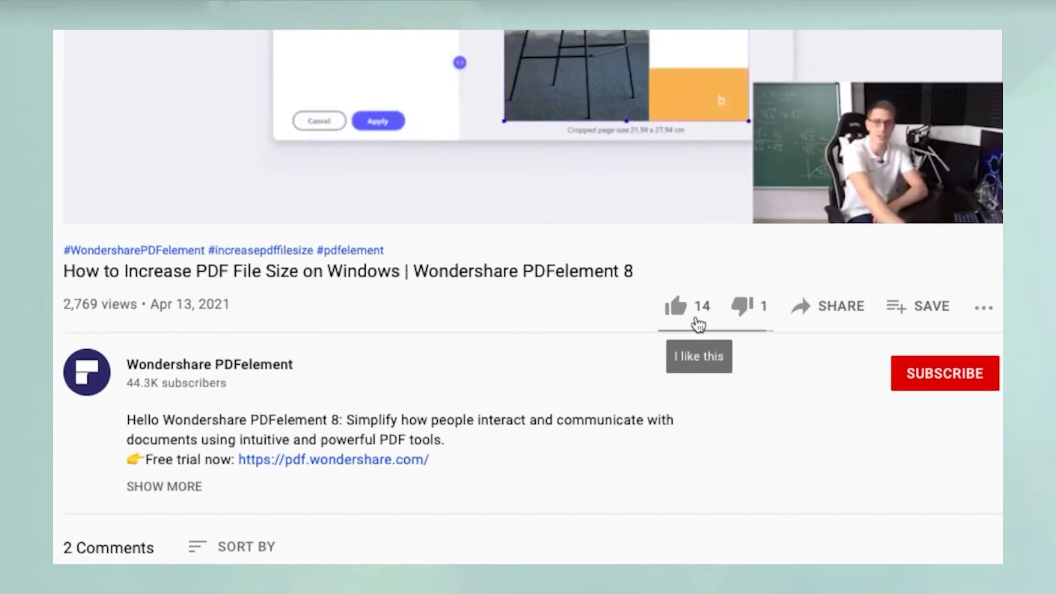
{"action": "left_click", "coordinate": [674, 306]}
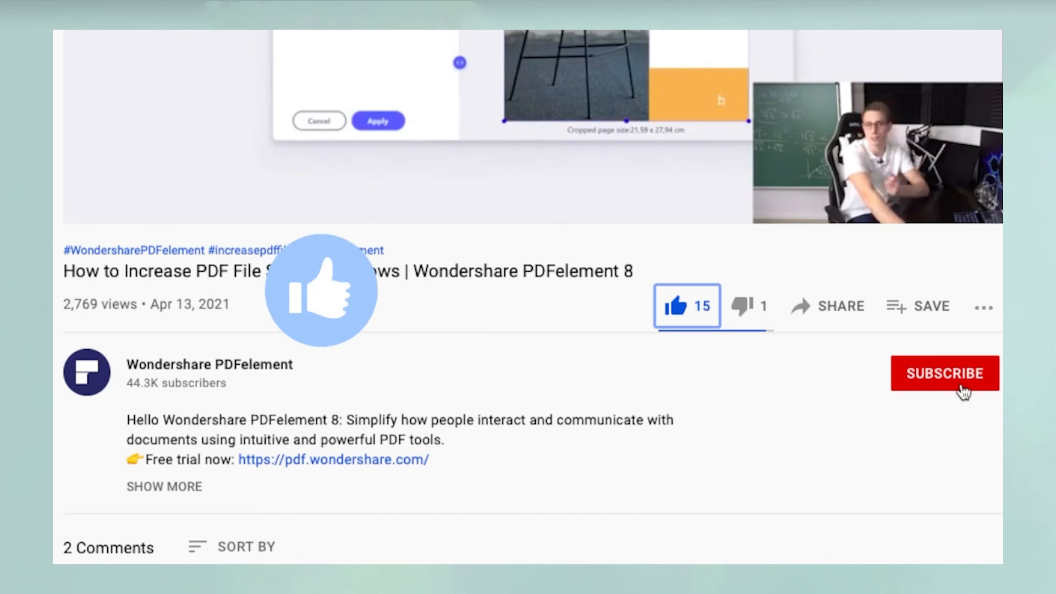
{"action": "left_click", "coordinate": [943, 374]}
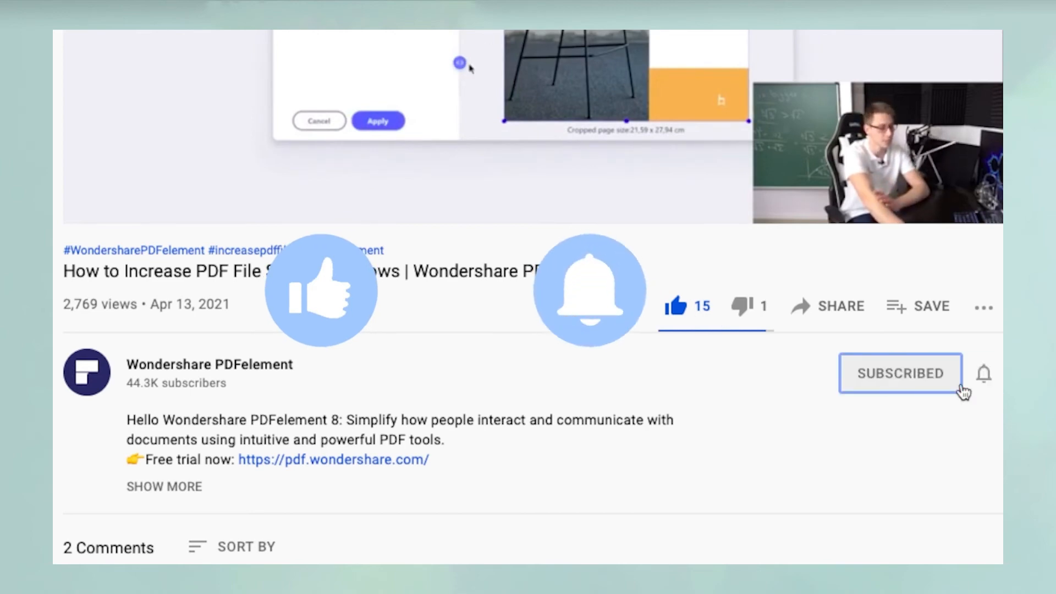